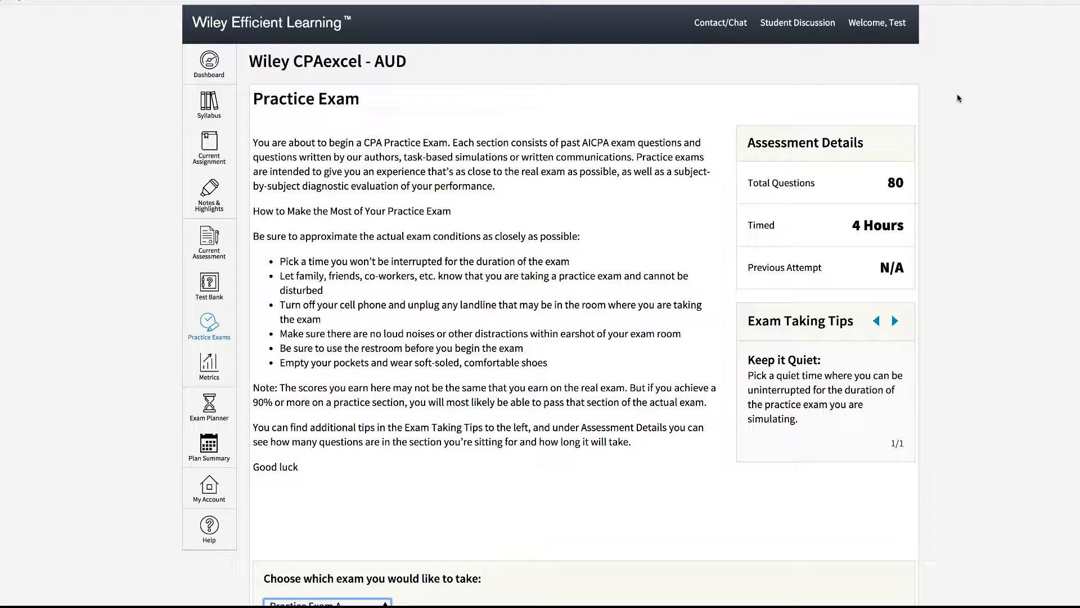
{"action": "mouse_move", "coordinate": [186, 343]}
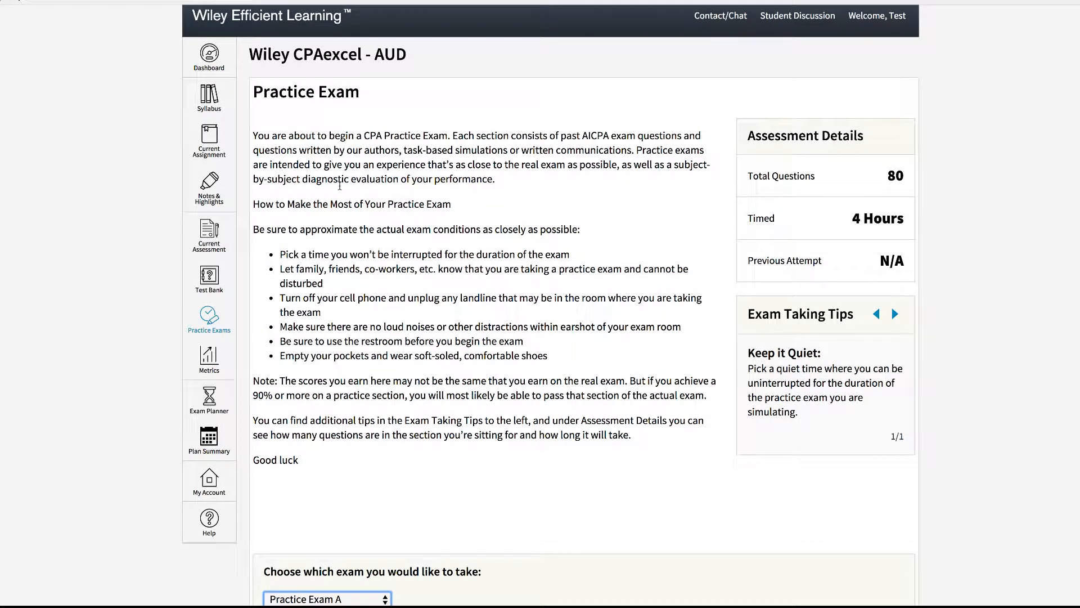
{"action": "mouse_move", "coordinate": [869, 179]}
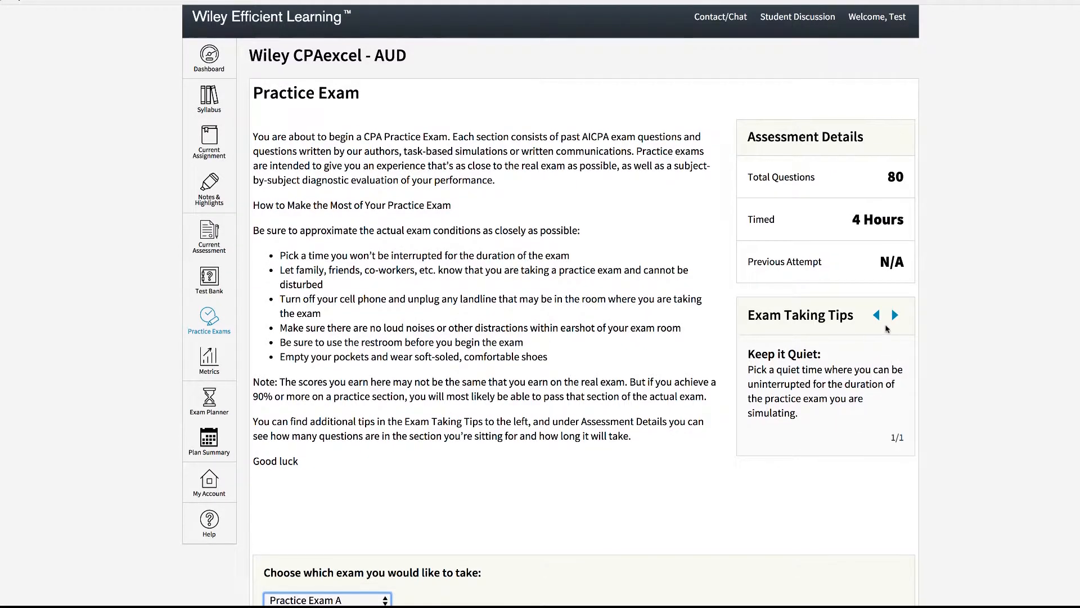
{"action": "mouse_move", "coordinate": [900, 354]}
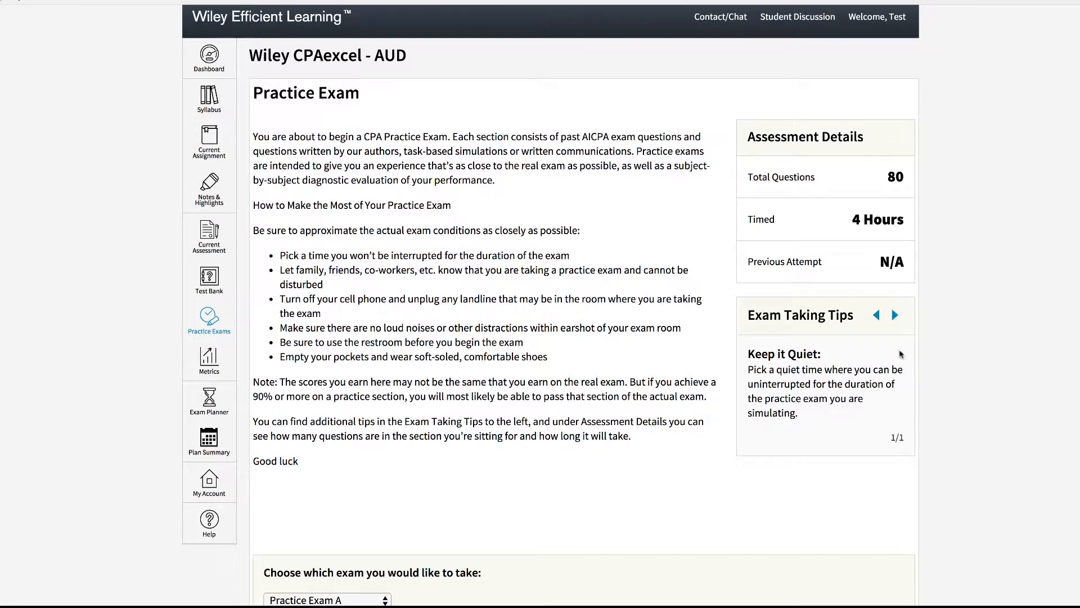
Reveal the practice exam choices (Exam A, Exam B, Unlimited), then go to the AUD My Metrics page
{"action": "scroll", "scroll_direction": "down", "scroll_amount": 3}
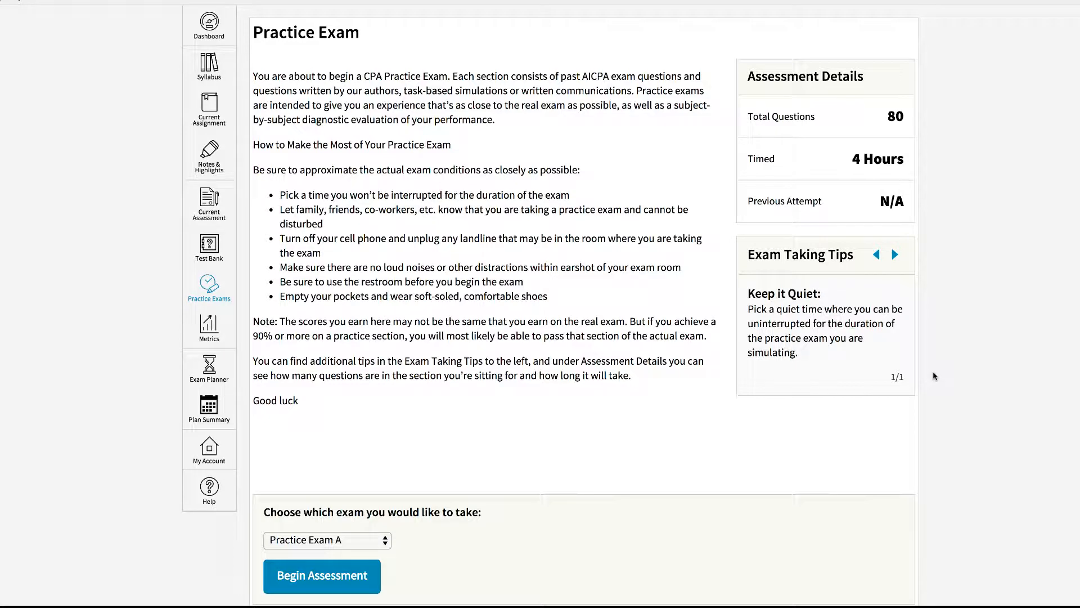
{"action": "mouse_move", "coordinate": [378, 544]}
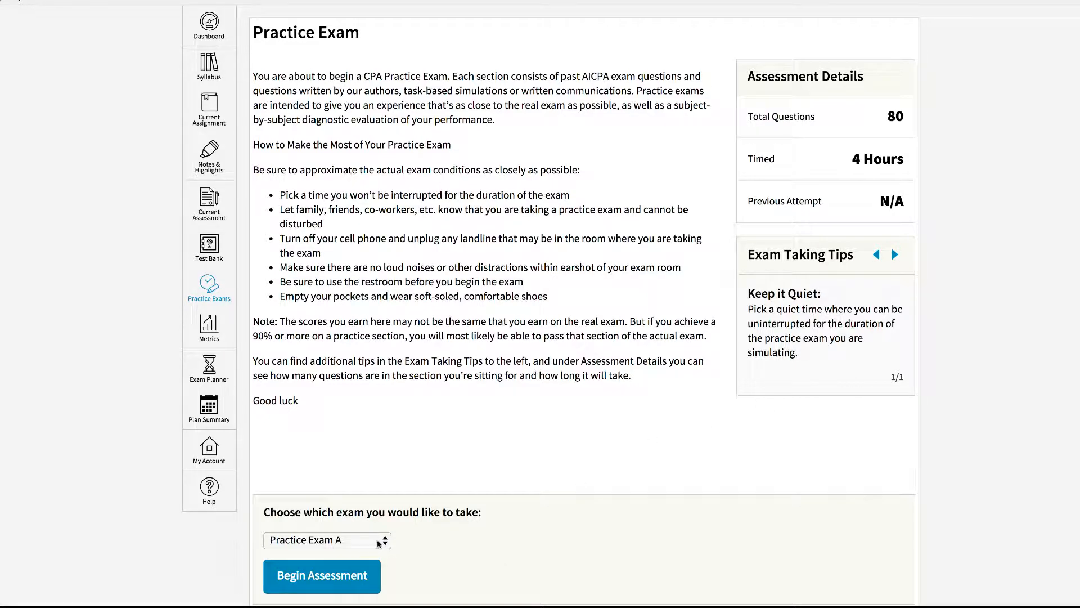
{"action": "left_click", "coordinate": [326, 540]}
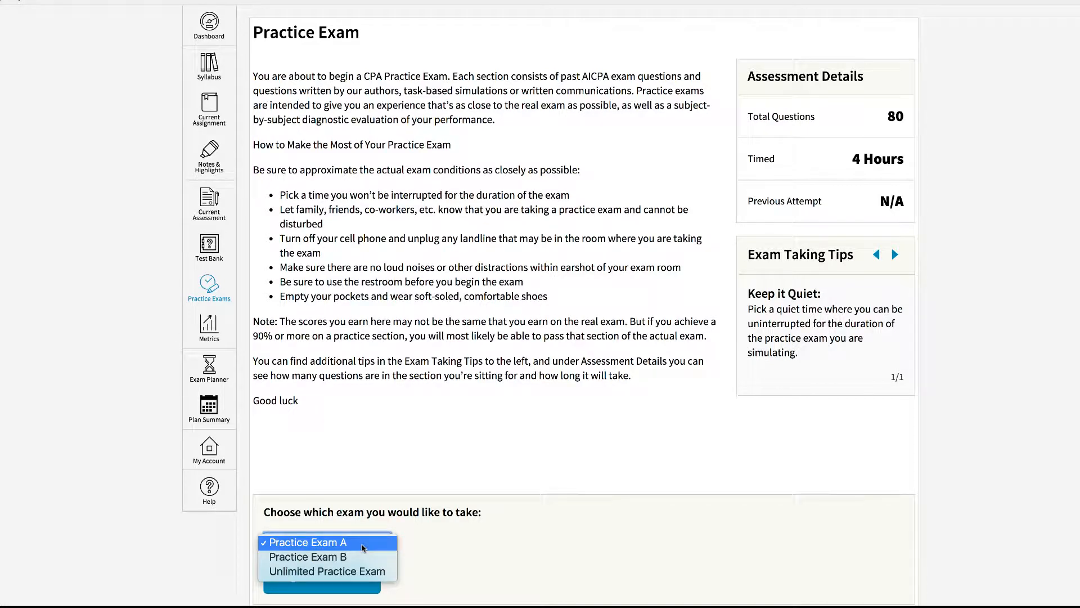
{"action": "mouse_move", "coordinate": [328, 556]}
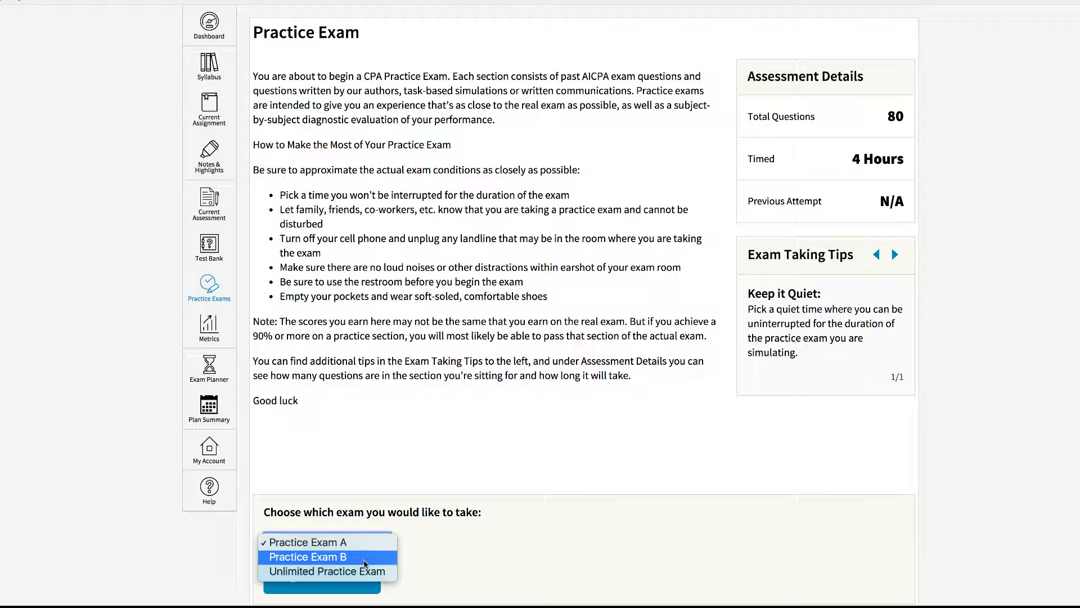
{"action": "mouse_move", "coordinate": [327, 571]}
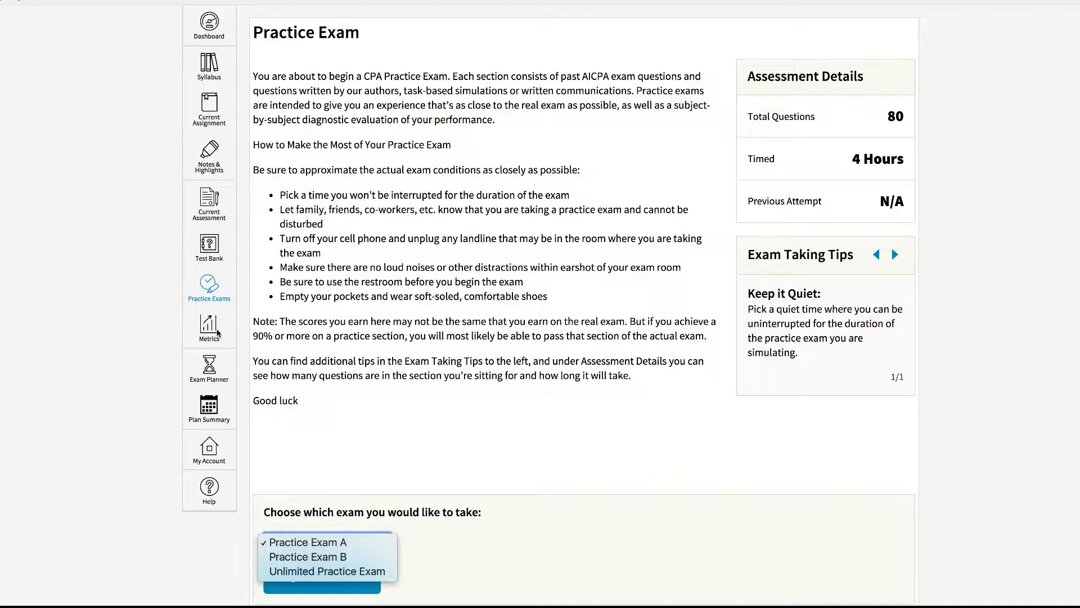
{"action": "left_click", "coordinate": [308, 542]}
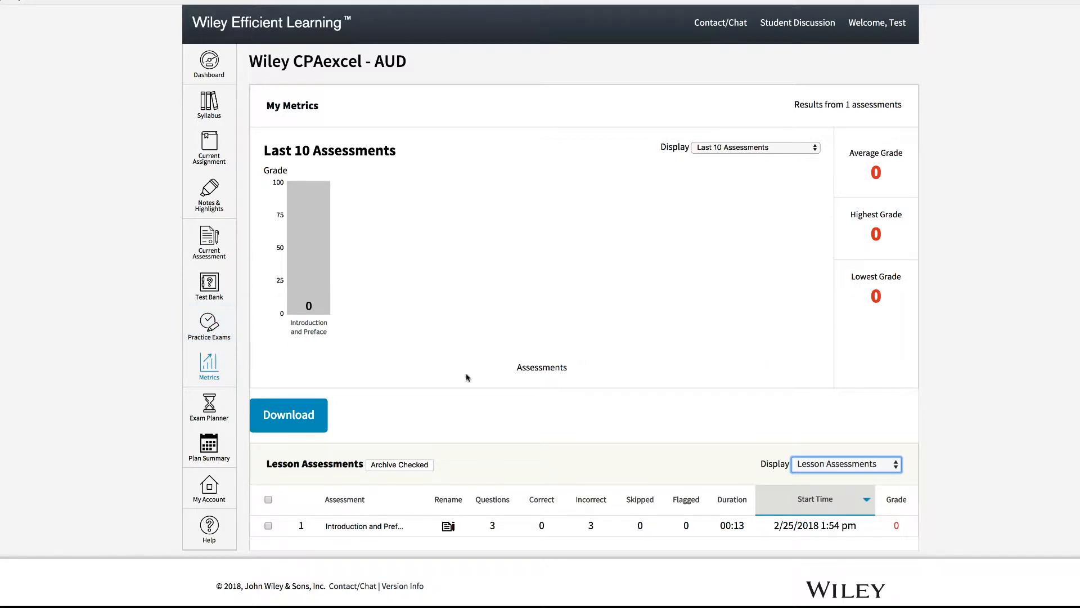
Filter the metrics table Display to Practice Exams, showing no practice exam results
{"action": "left_click", "coordinate": [846, 464]}
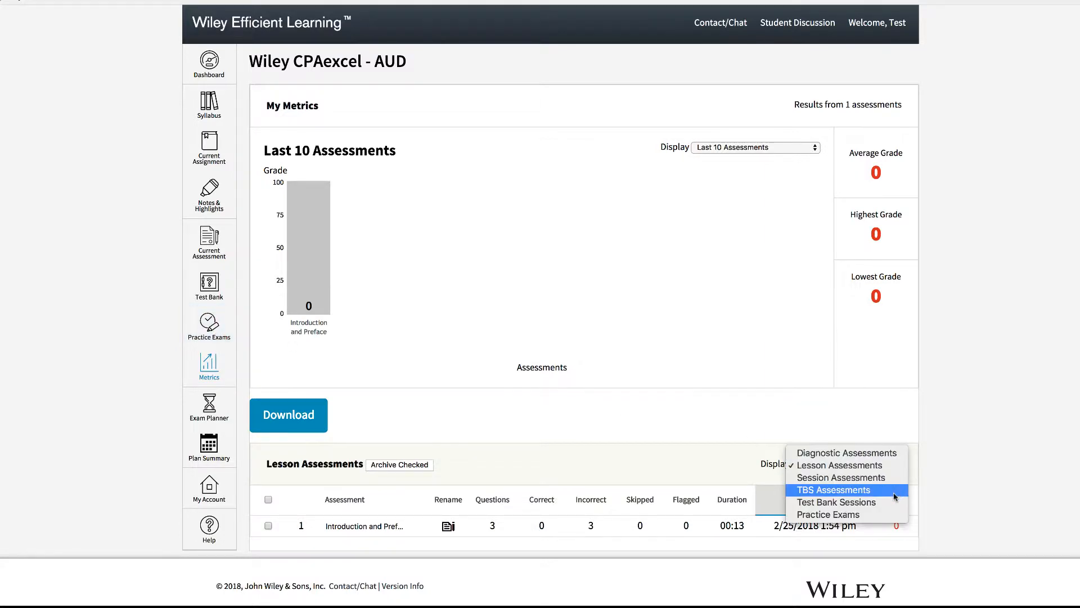
{"action": "left_click", "coordinate": [829, 515]}
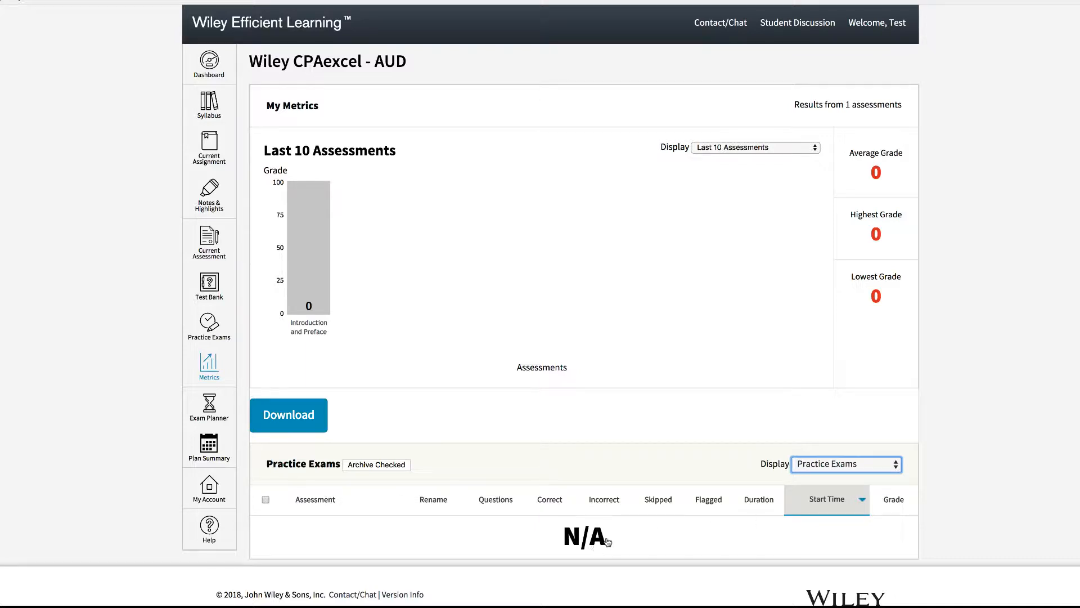
{"action": "mouse_move", "coordinate": [612, 543]}
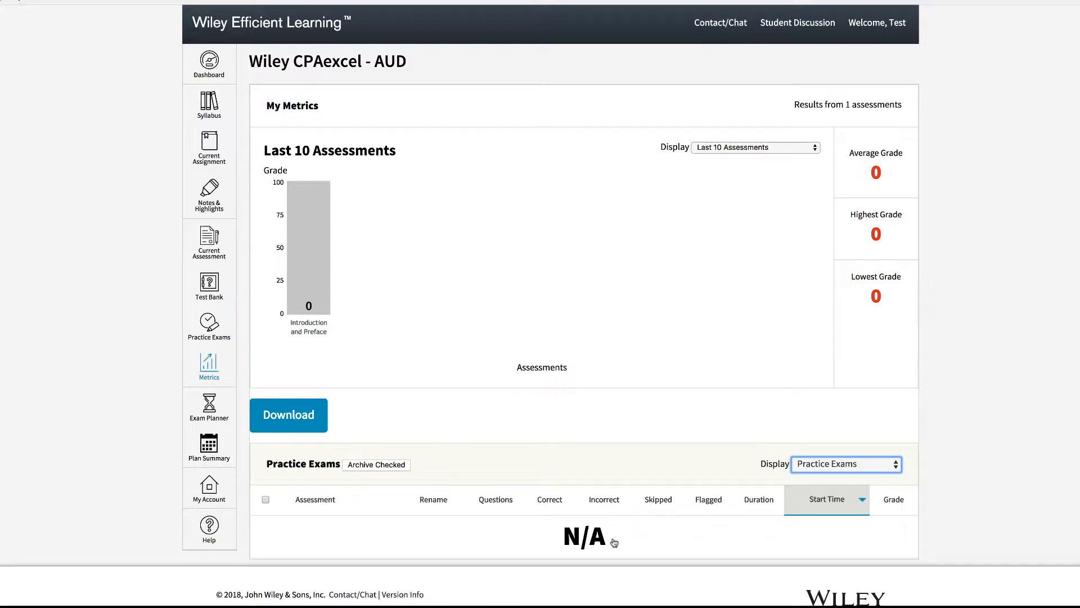
{"action": "mouse_move", "coordinate": [641, 541]}
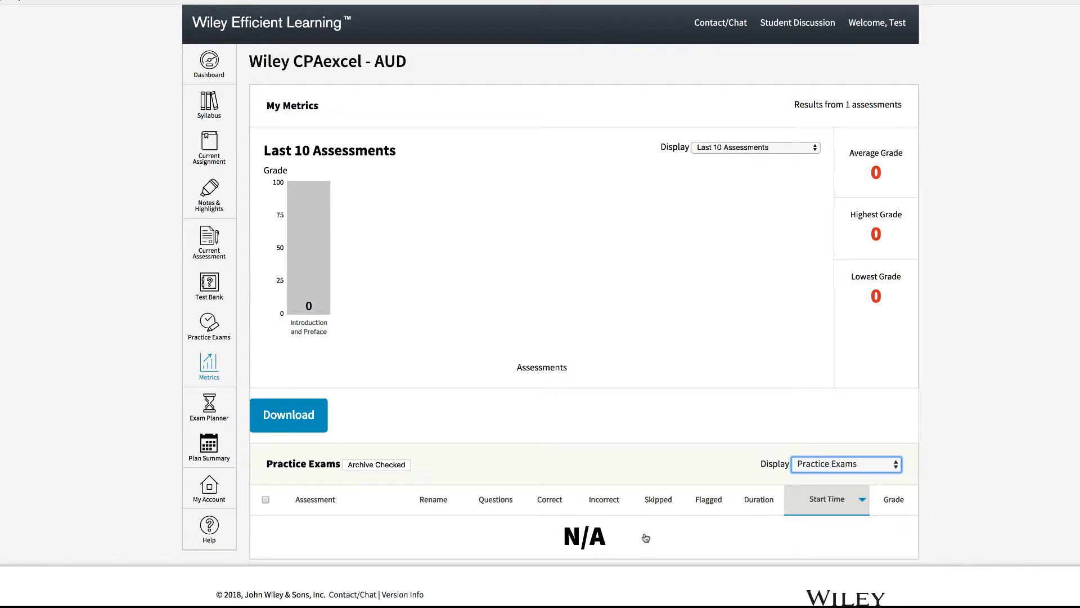
Go to the Contact Us page and select the North America phone number
{"action": "left_click", "coordinate": [720, 23]}
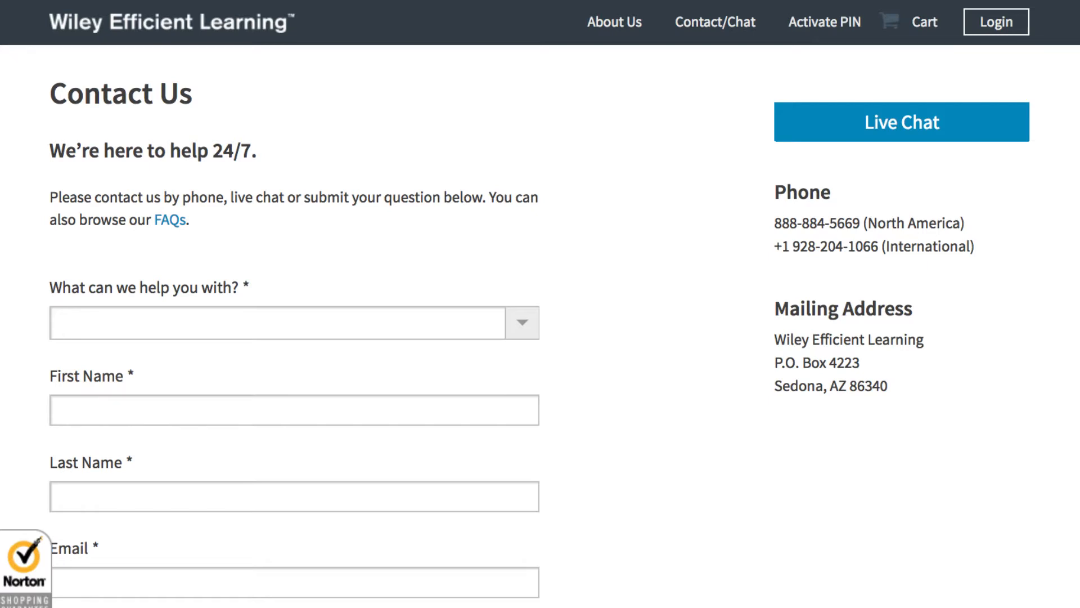
{"action": "double_click", "coordinate": [868, 222]}
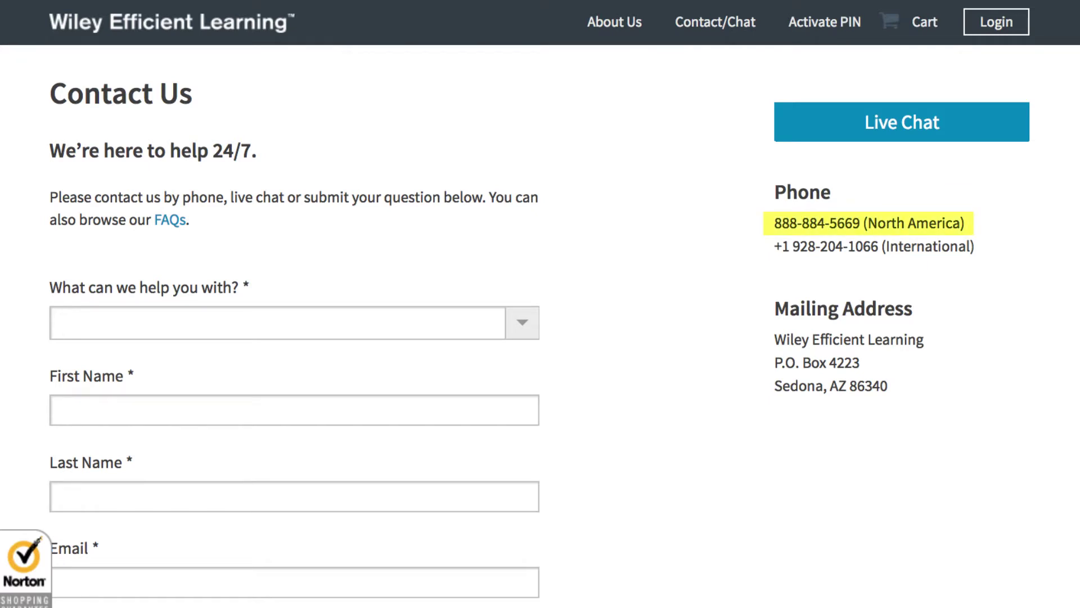